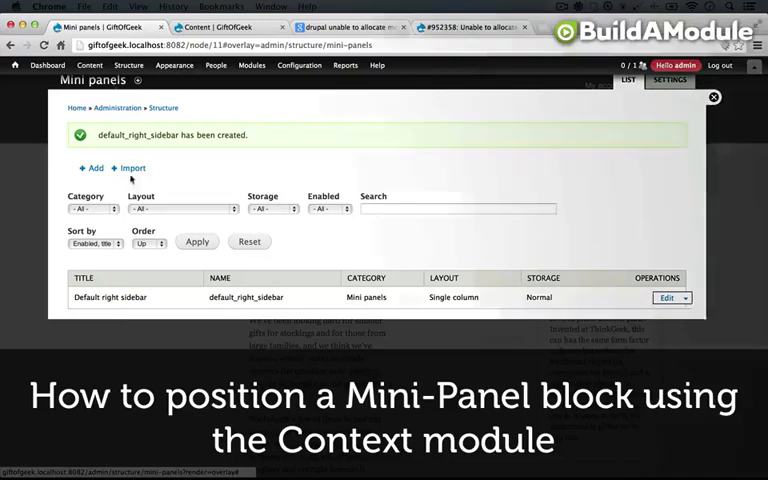
Find the 'Default right sidebar' mini panel among the disabled blocks on the Blocks page
left_click(150, 65)
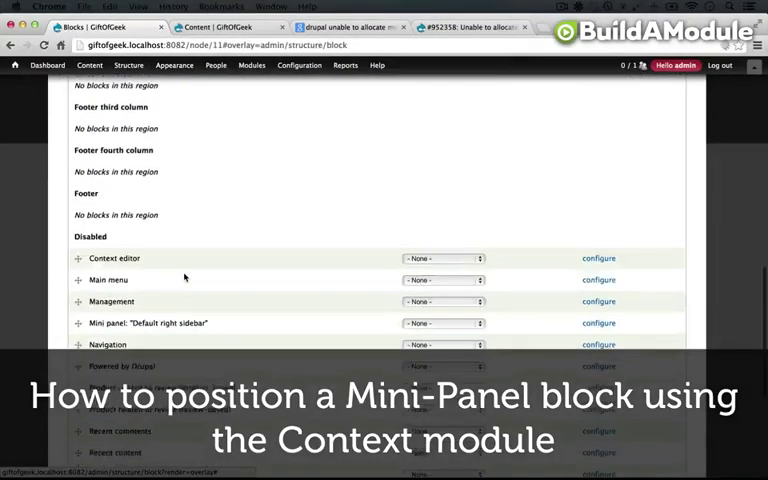
scroll("down", 3)
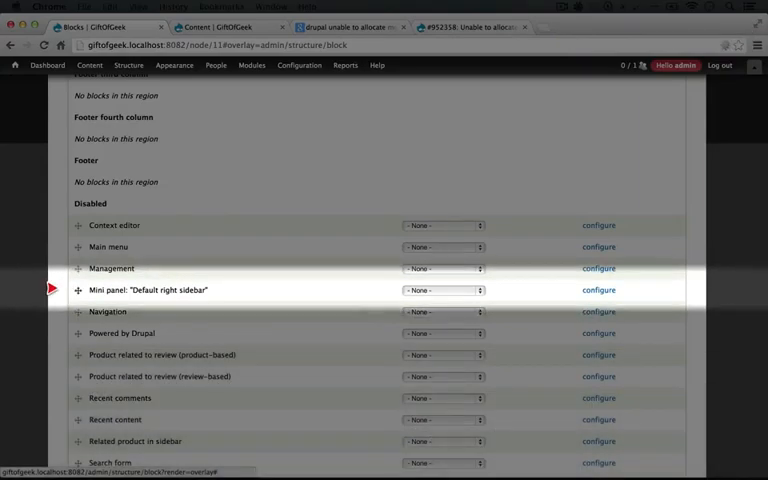
mouse_move(77, 290)
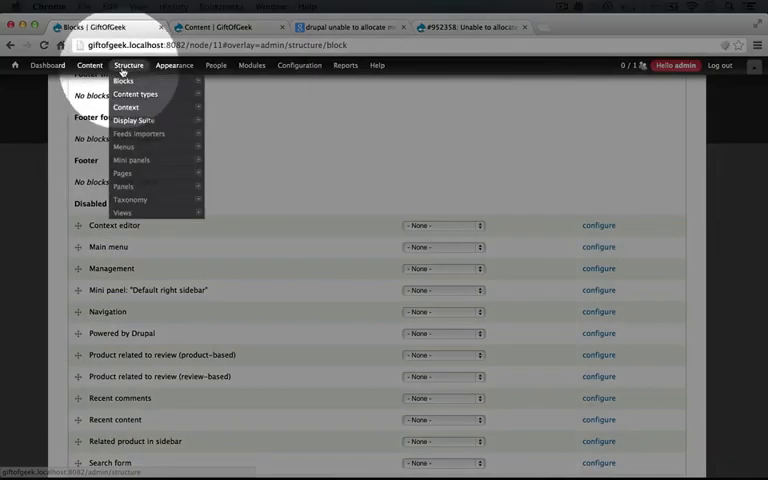
mouse_move(129, 107)
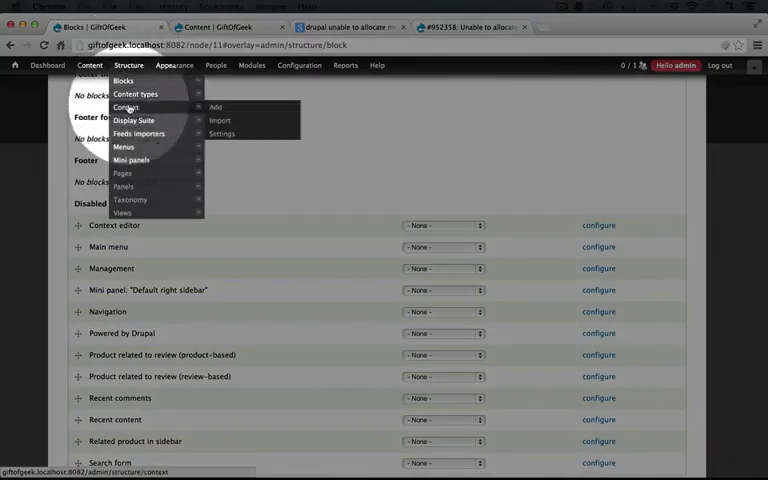
Open the contexts list and edit the 'sitewide' context
left_click(127, 106)
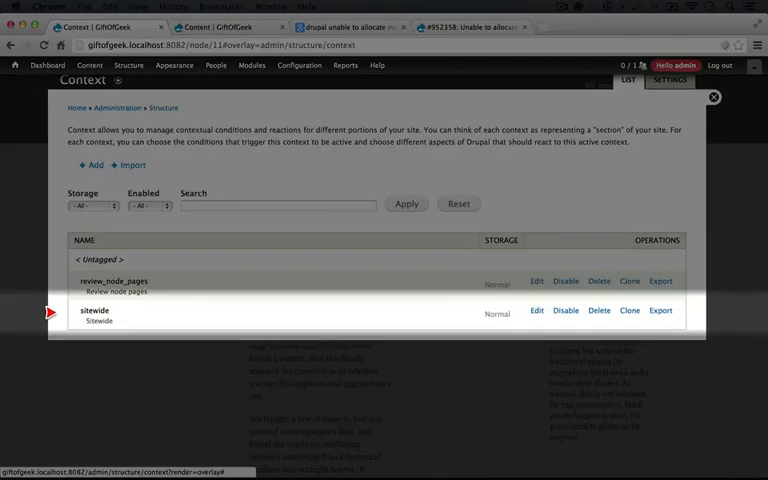
left_click(536, 310)
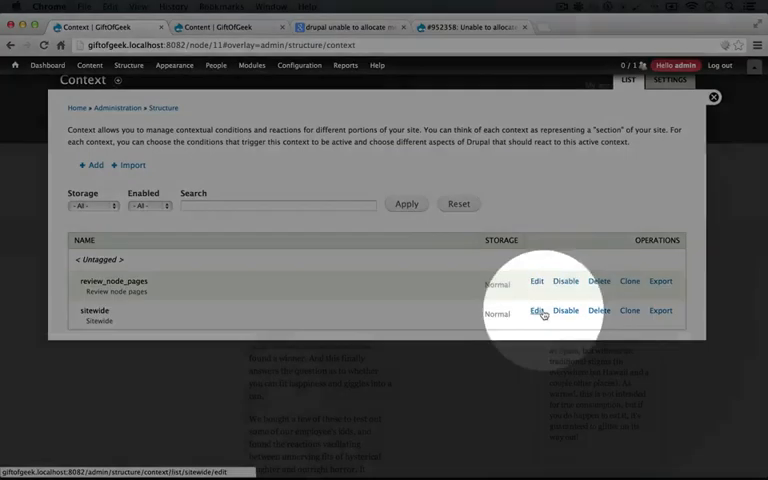
left_click(536, 310)
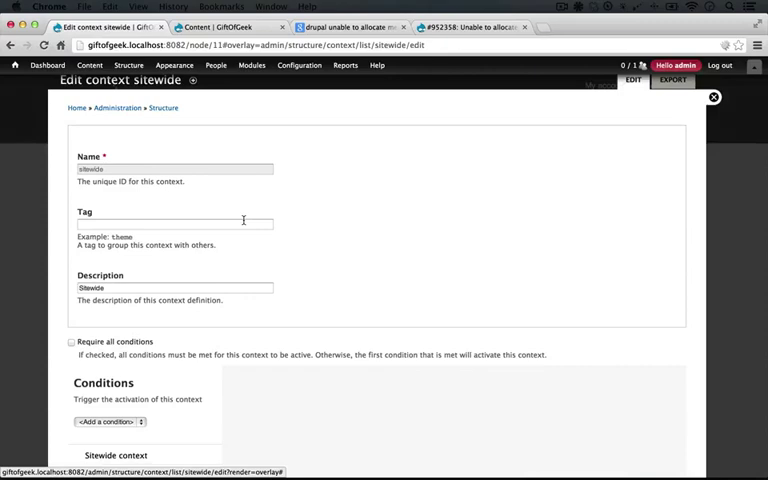
Scroll to the Blocks reaction to show its regions and the available blocks checklist
scroll("down", 3)
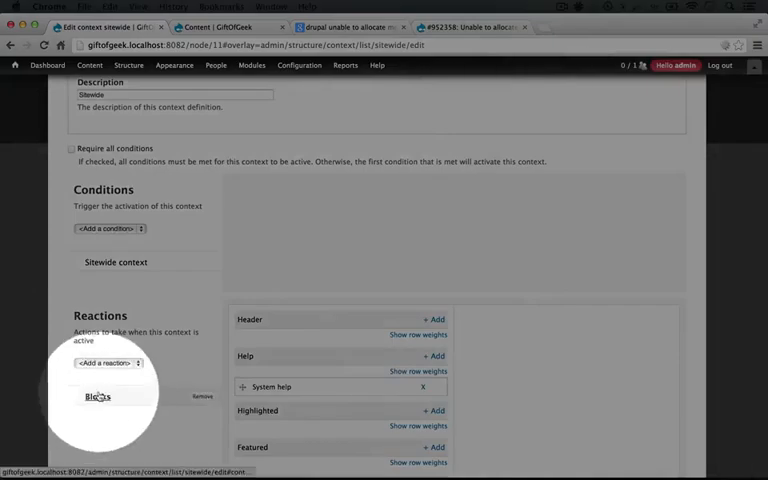
scroll("down", 3)
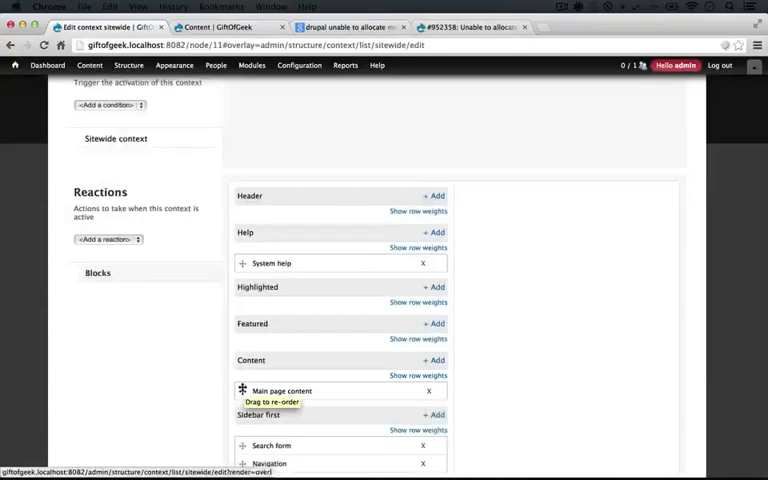
scroll("down", 3)
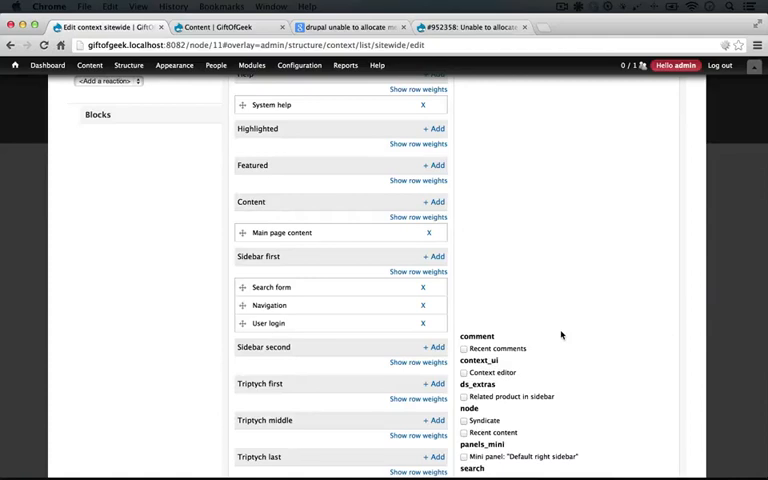
scroll("down", 3)
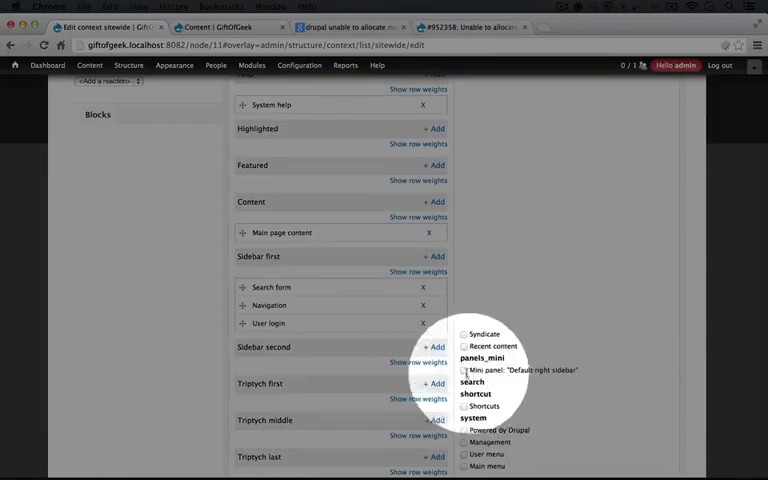
Tick the 'Default right sidebar' mini panel block and save the sitewide context
left_click(466, 369)
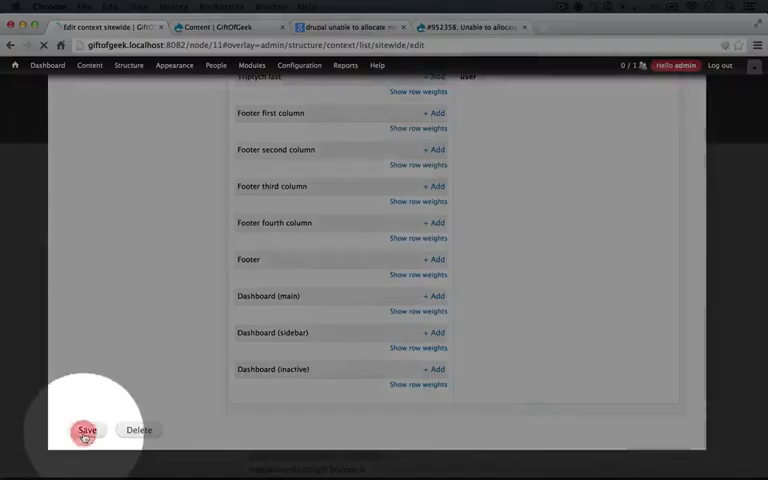
left_click(86, 428)
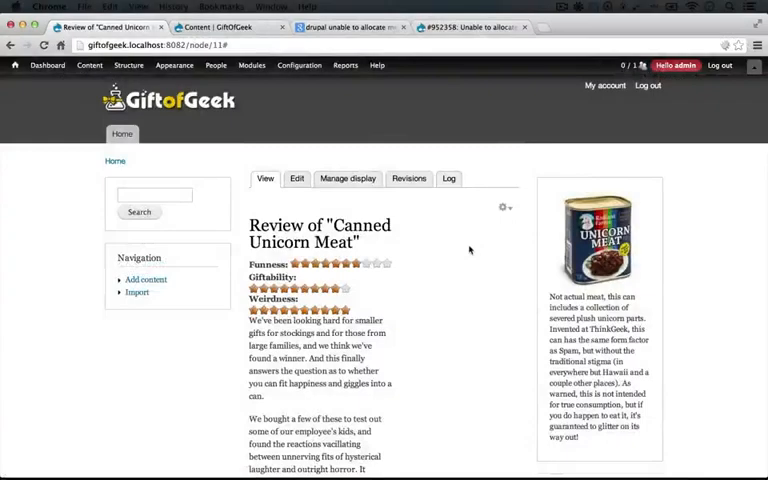
scroll("down", 3)
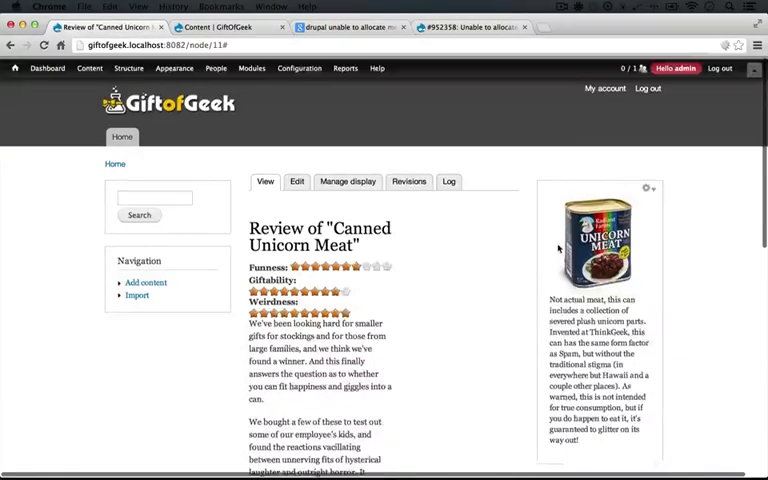
scroll("down", 3)
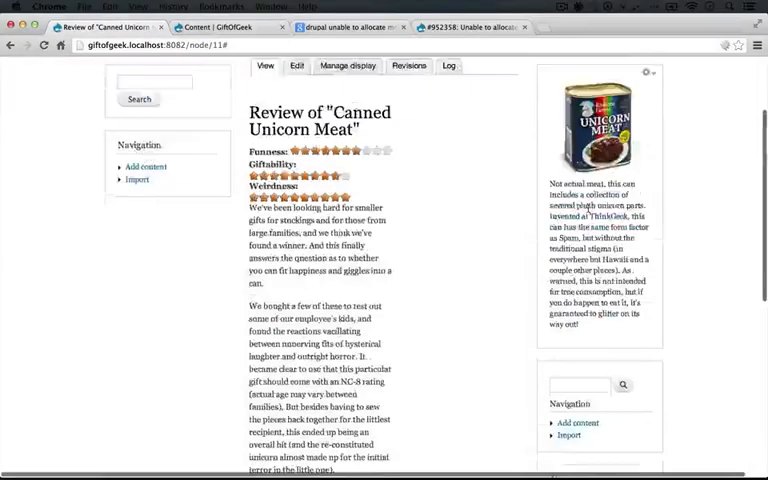
scroll("down", 3)
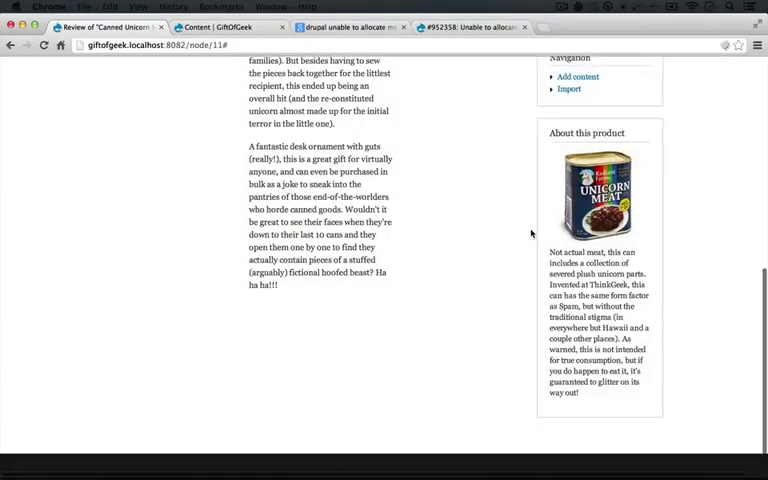
scroll("up", 3)
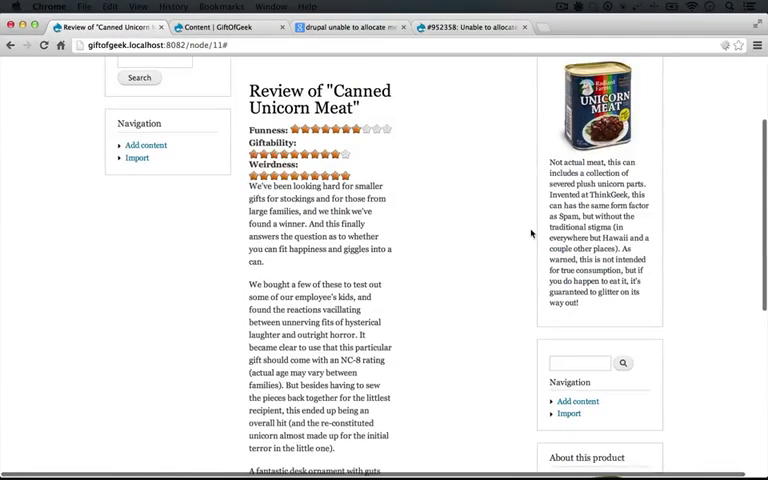